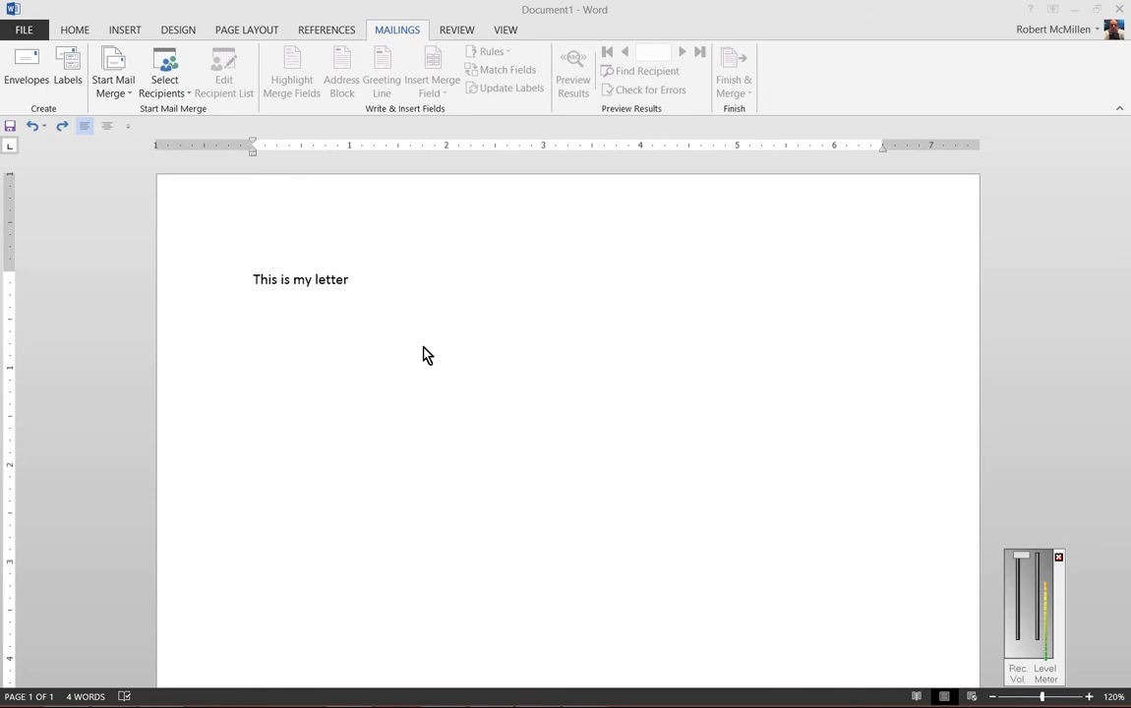
mouse_move(136, 204)
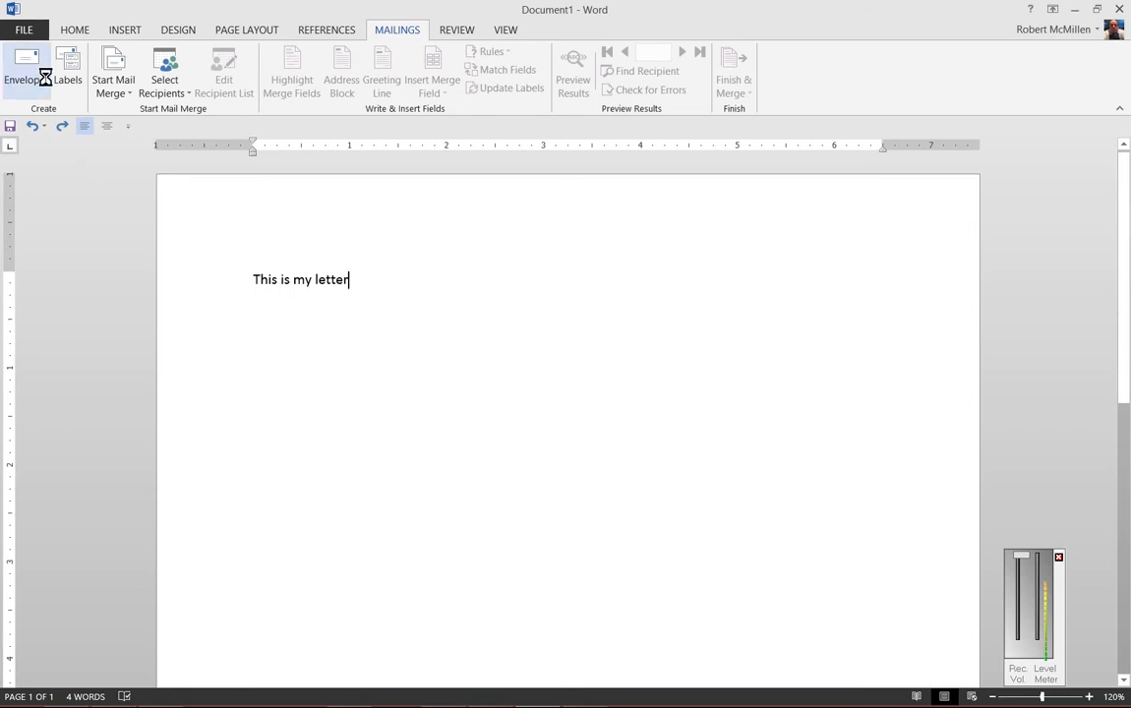
Bring up Envelope Options from the Mailings Envelopes and Labels settings.
left_click(26, 63)
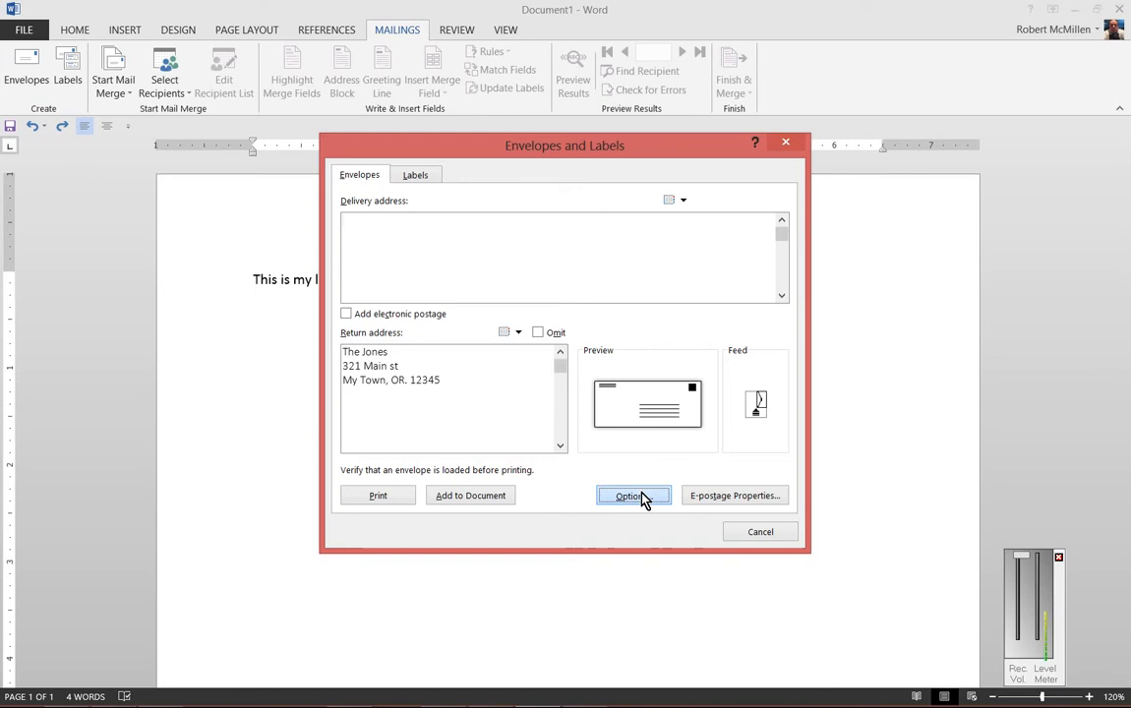
left_click(633, 496)
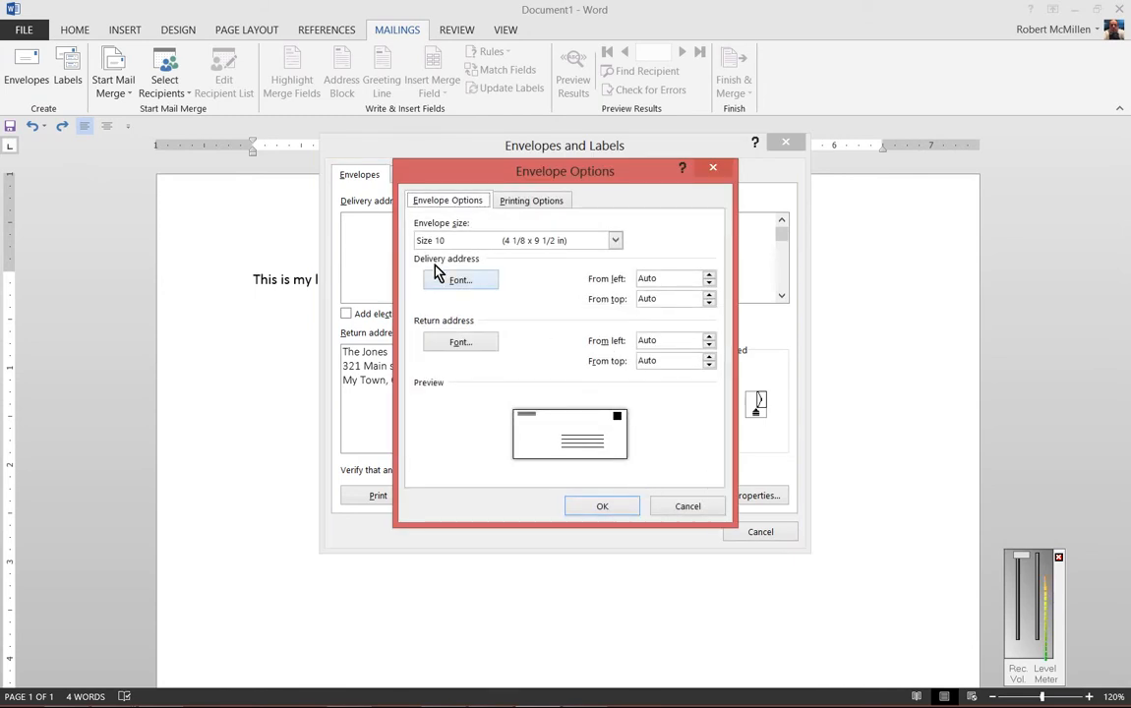
mouse_move(476, 283)
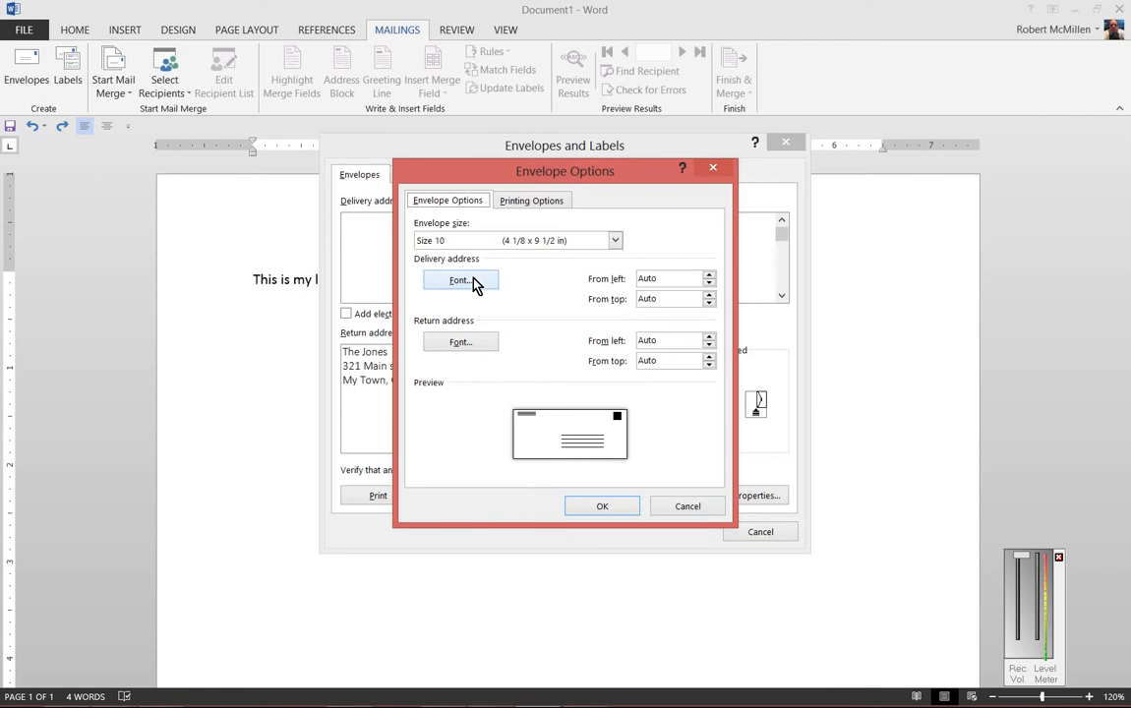
Make the delivery address font Latha at 16 pt and return to the envelope.
left_click(460, 279)
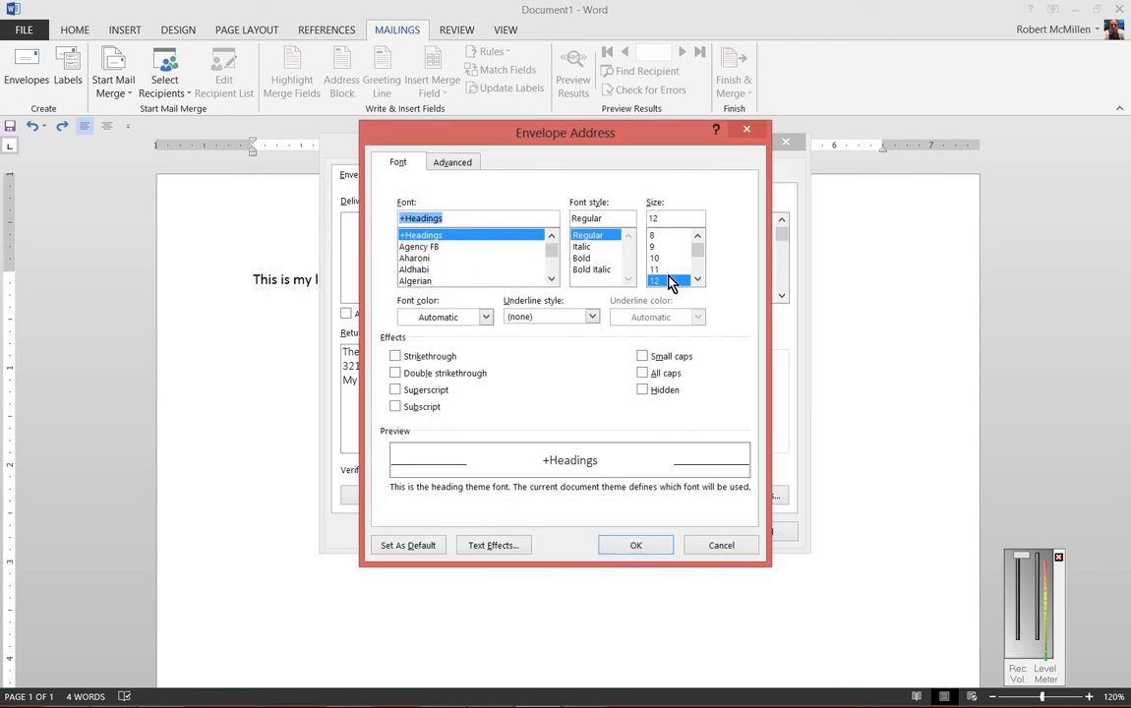
scroll("down", 3)
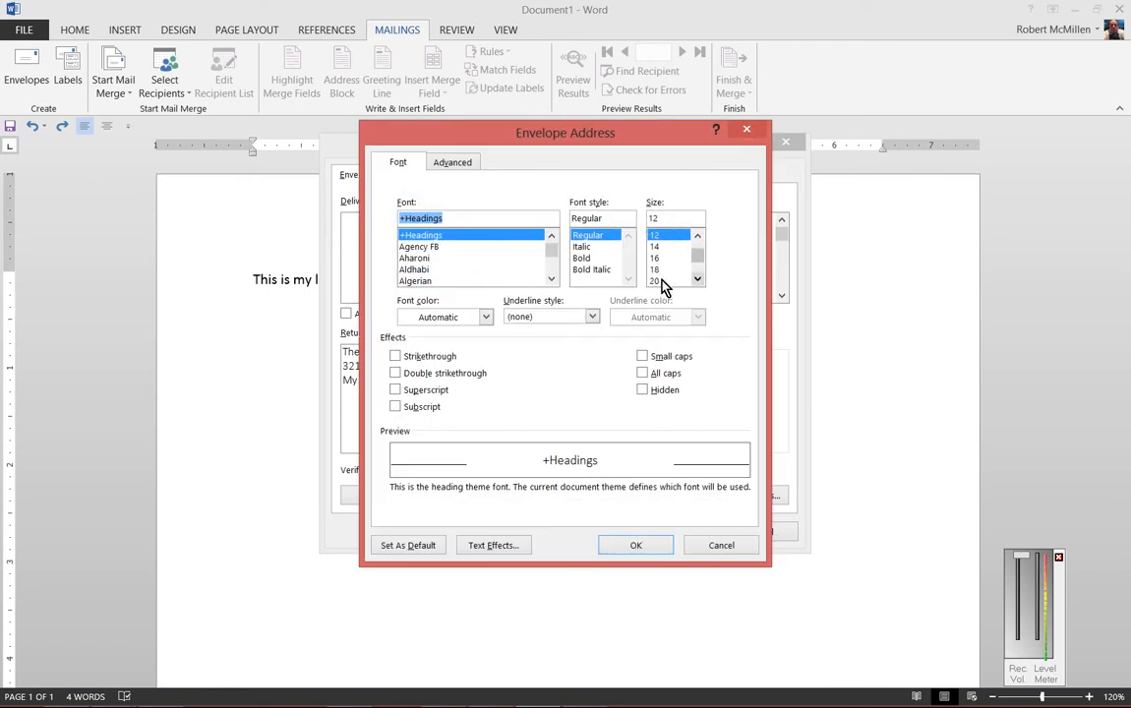
left_click(653, 269)
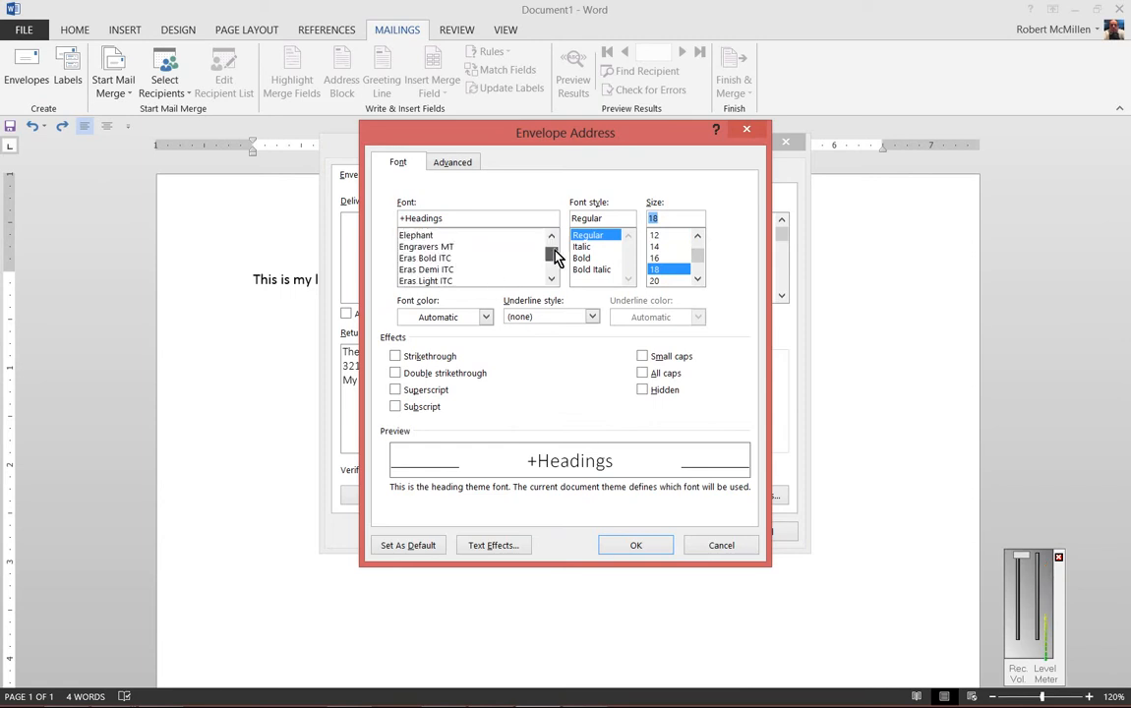
scroll("down", 3)
type("Latha")
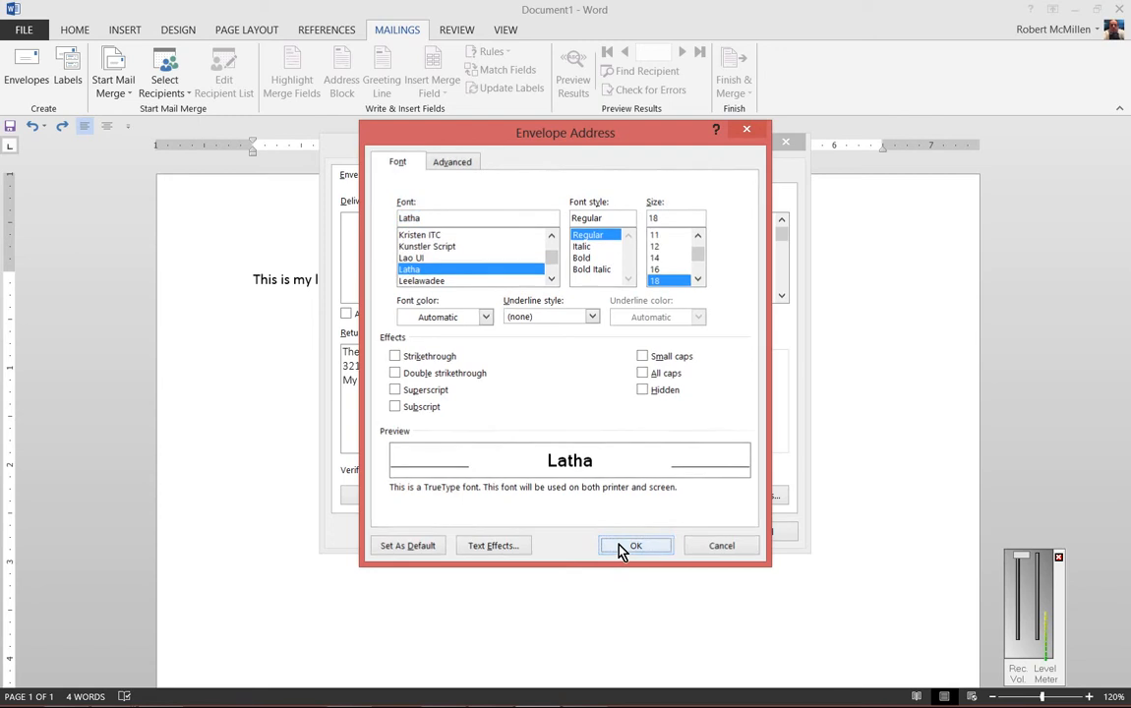
left_click(635, 545)
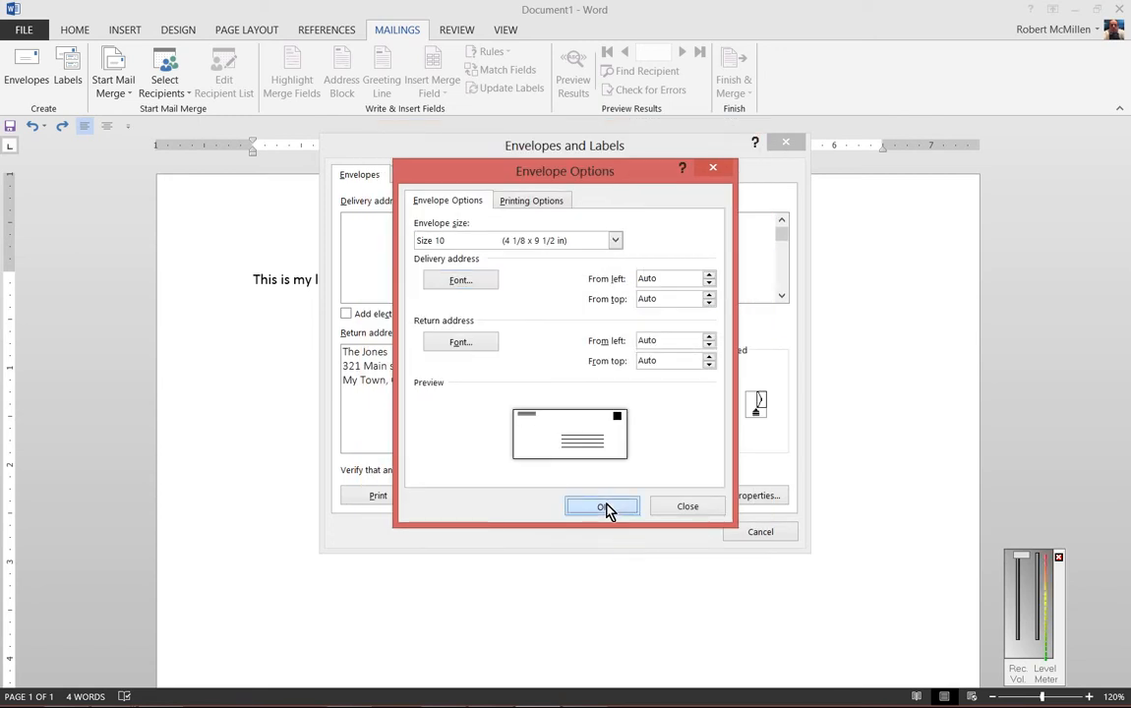
left_click(602, 505)
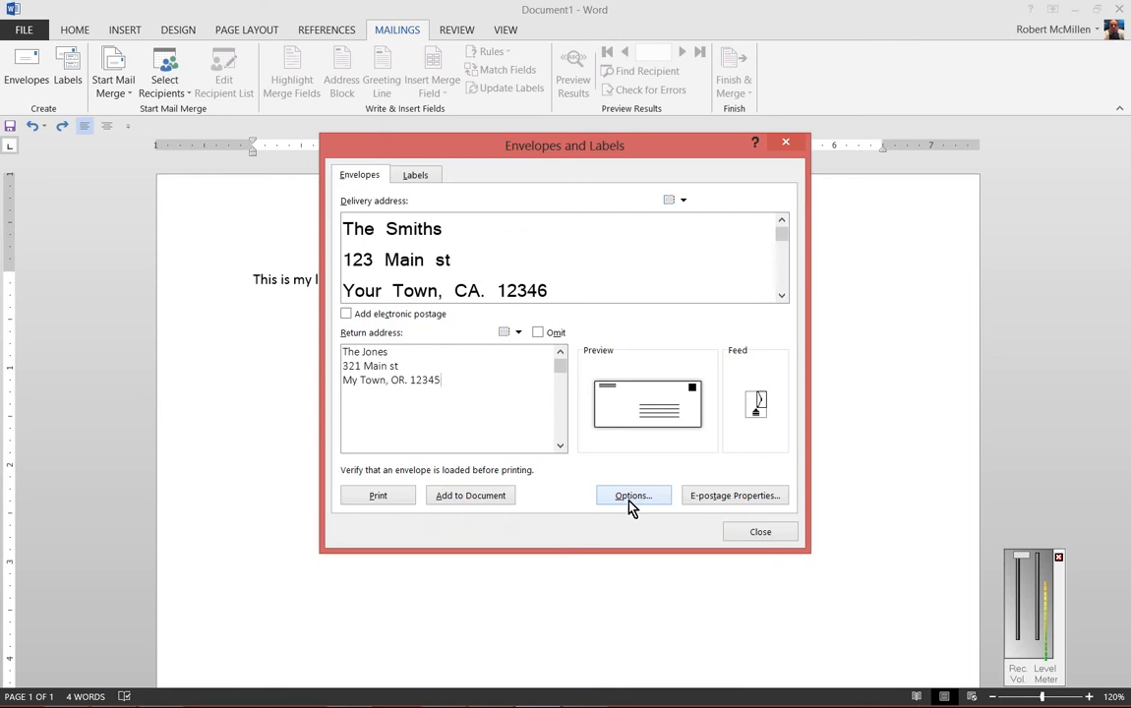
Reopen Envelope Options after reviewing the enlarged Smiths delivery address.
left_click(631, 495)
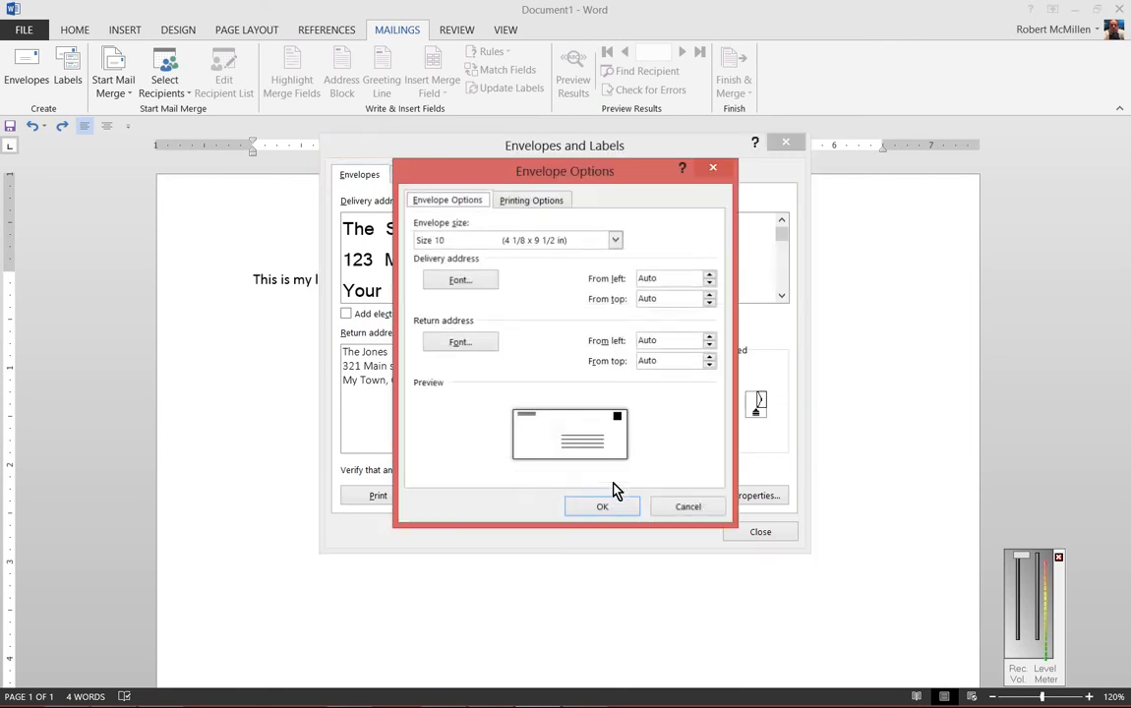
Make The Jones return address Aharoni at 16 pt and return to the envelope.
left_click(460, 342)
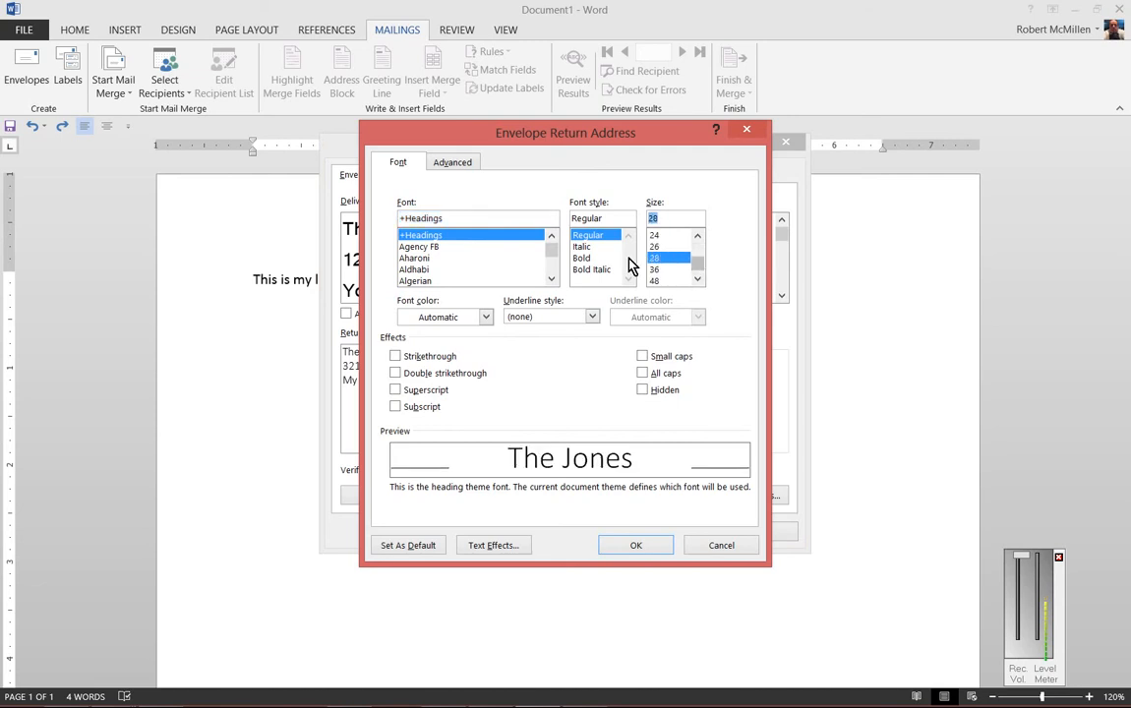
scroll("up", 3)
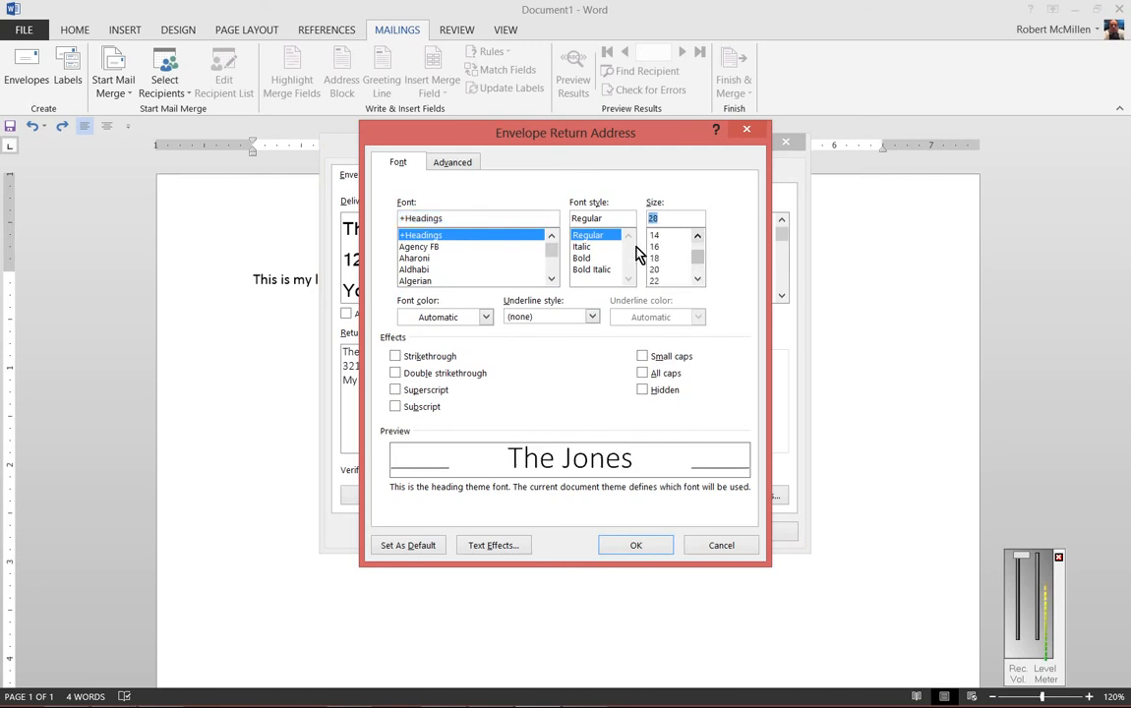
left_click(413, 269)
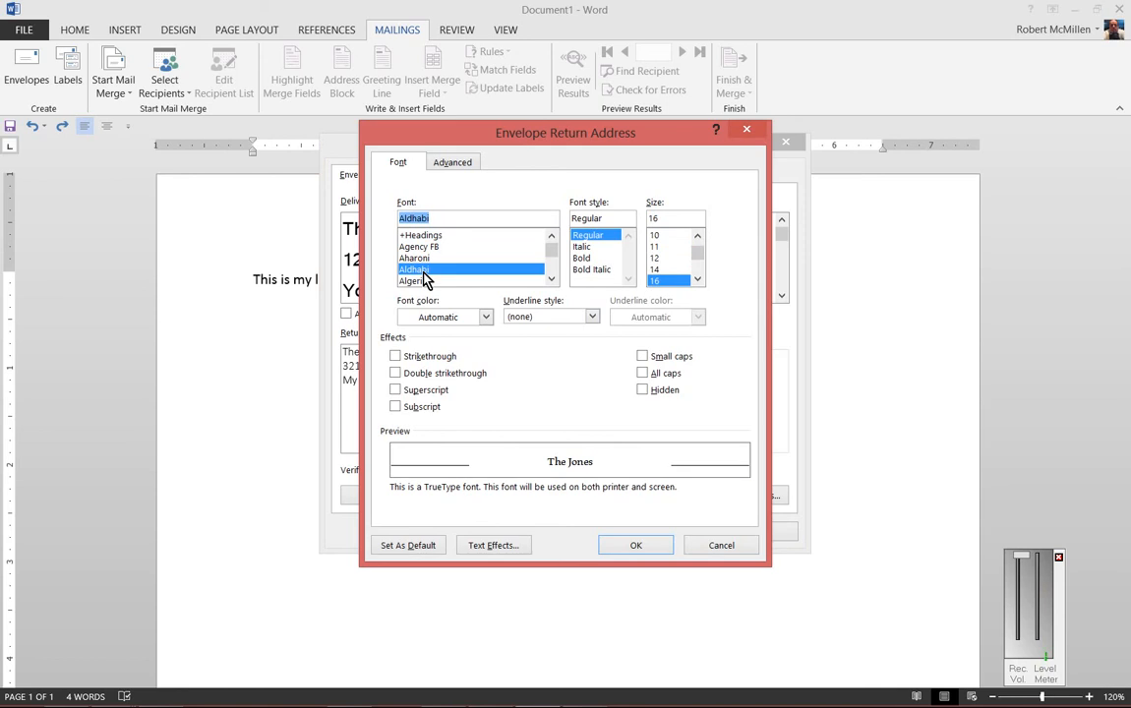
left_click(636, 545)
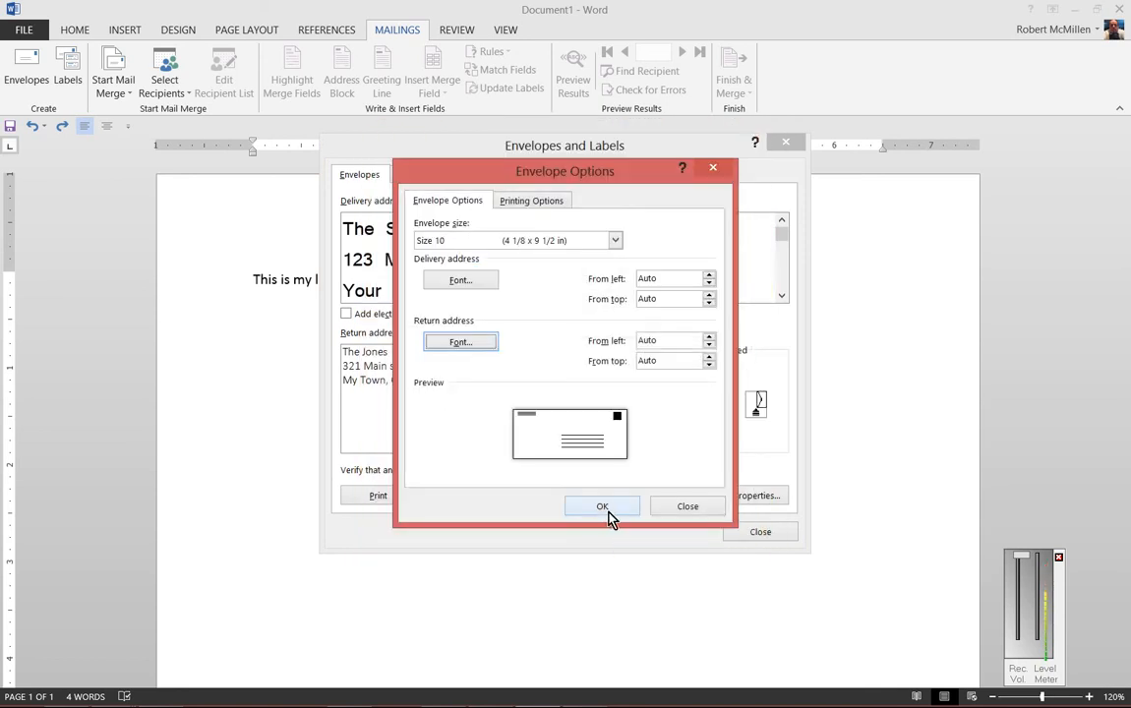
left_click(601, 505)
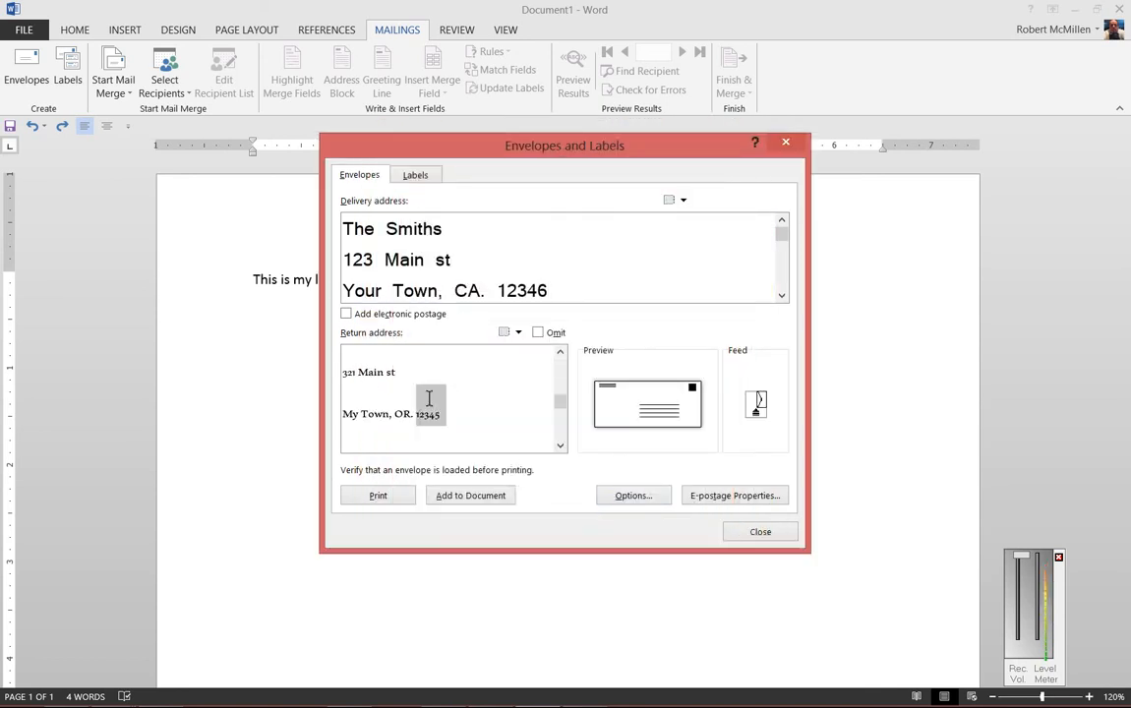